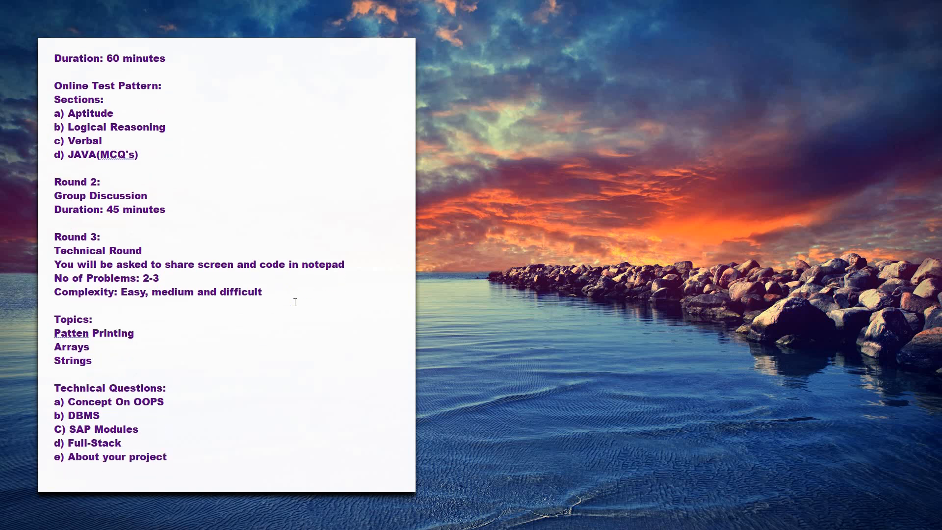
scroll("down", 3)
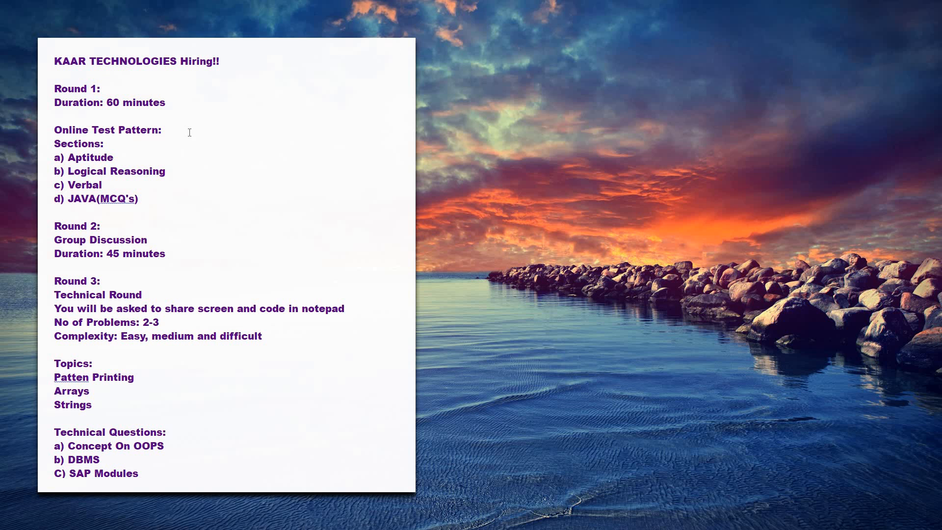
scroll("down", 3)
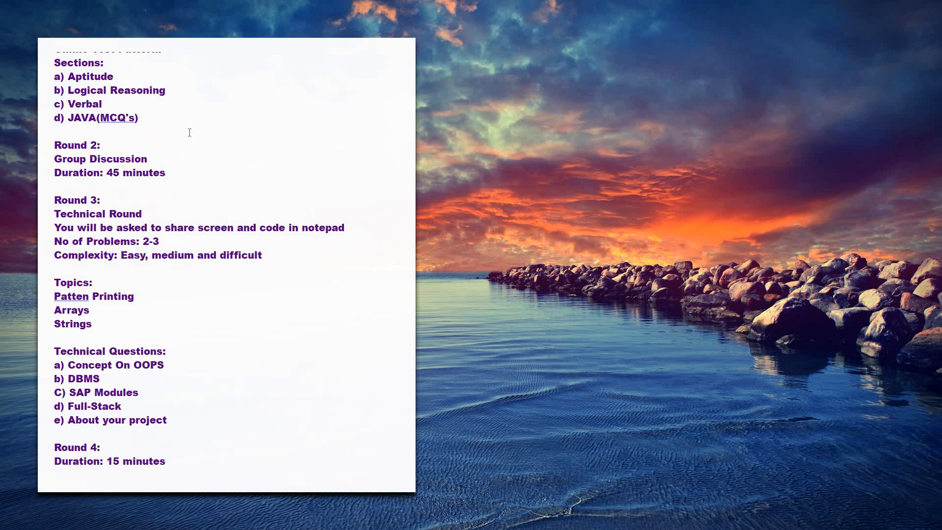
scroll("down", 3)
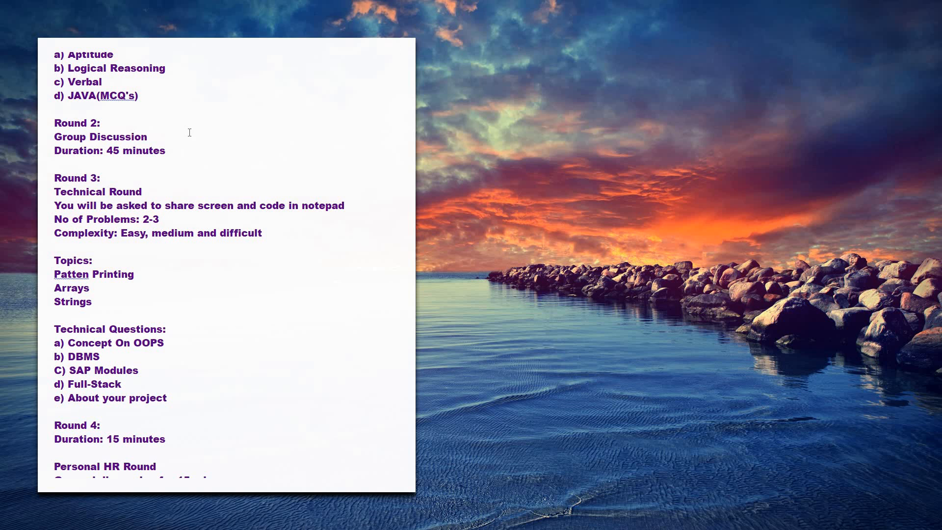
scroll("down", 3)
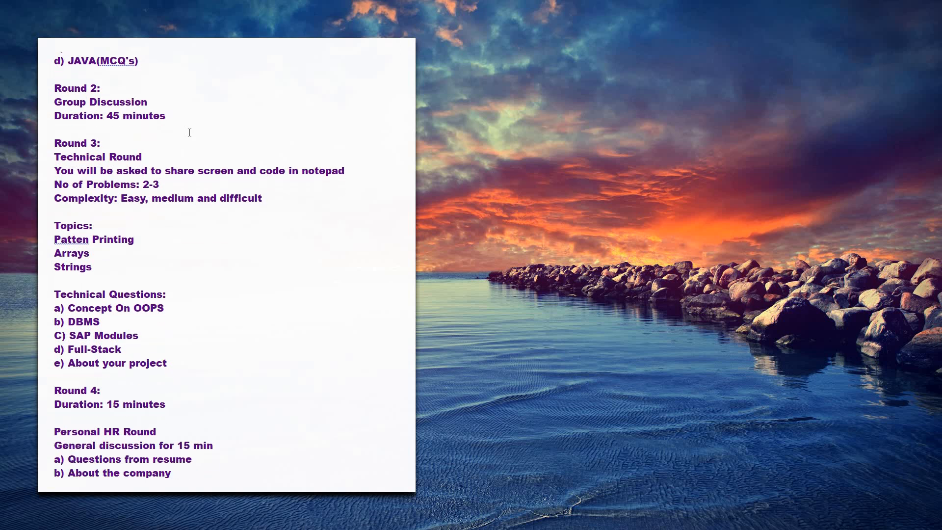